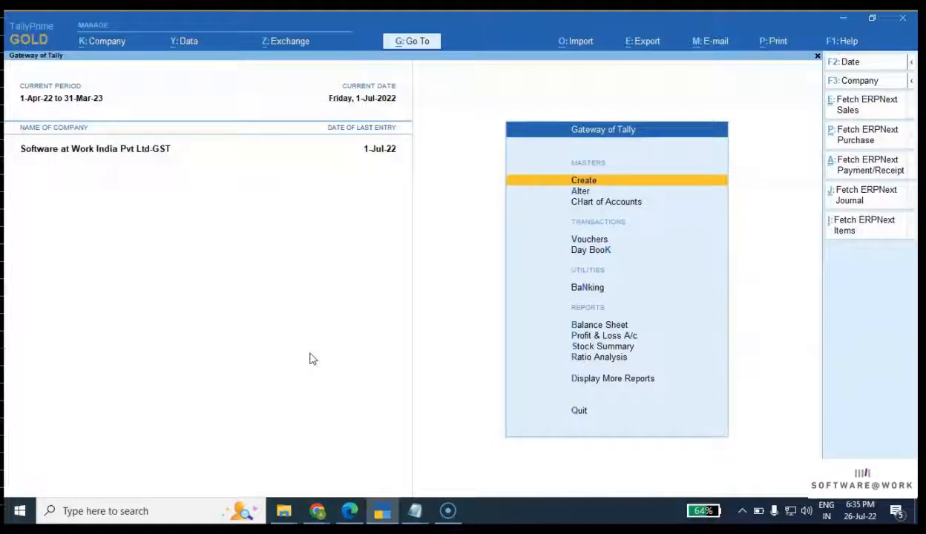
pyautogui.moveTo(265, 141)
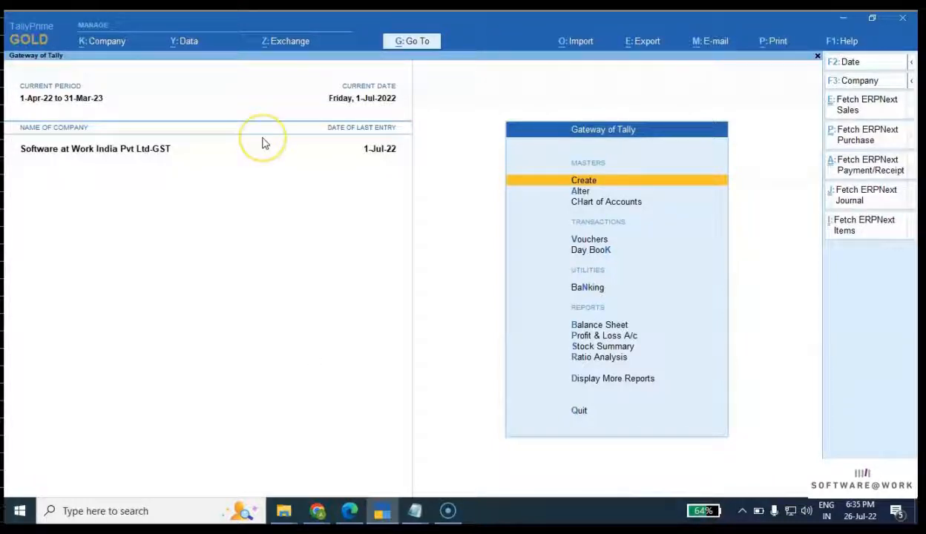
pyautogui.moveTo(716, 403)
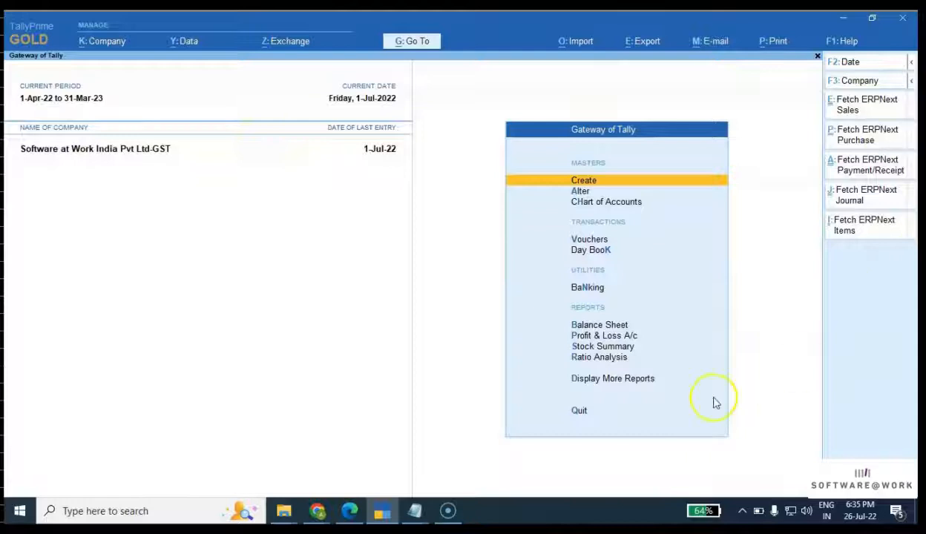
pyautogui.moveTo(898, 106)
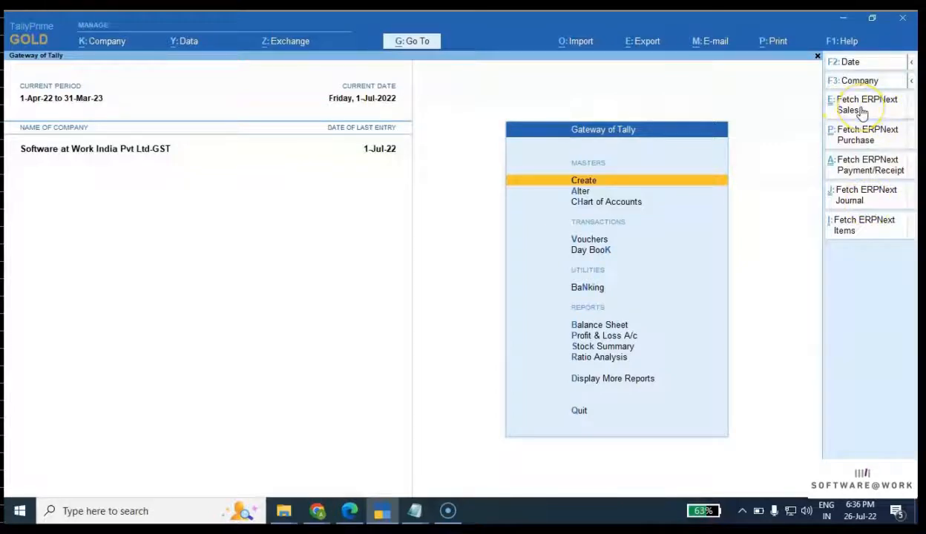
pyautogui.moveTo(849, 119)
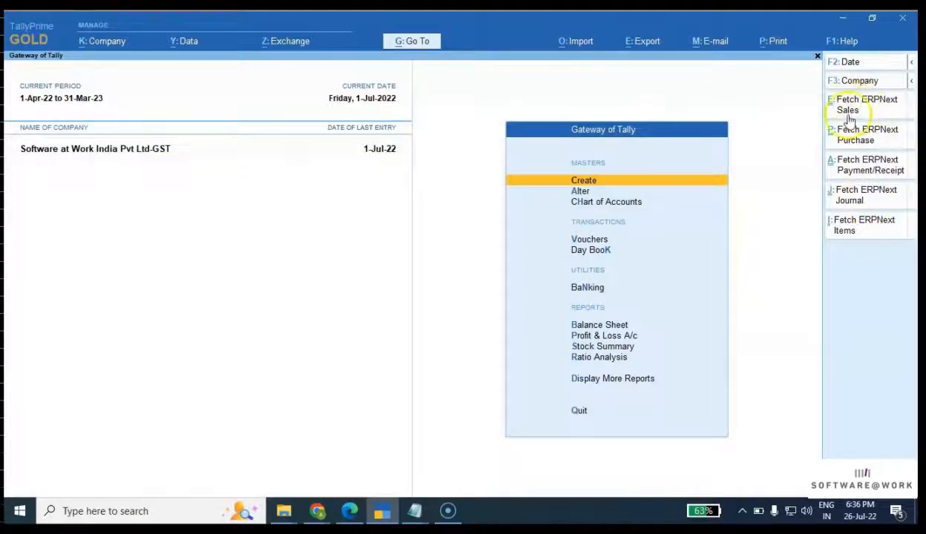
pyautogui.moveTo(846, 145)
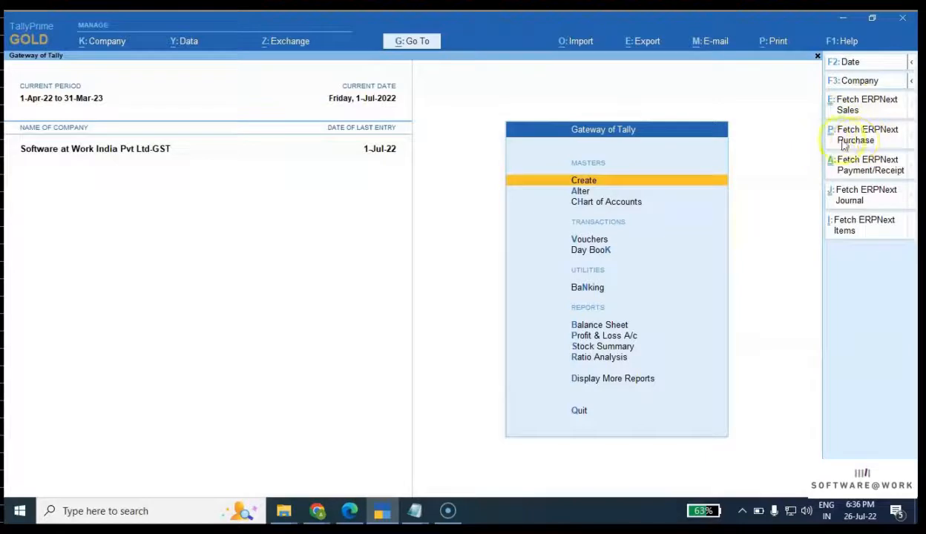
pyautogui.moveTo(868, 165)
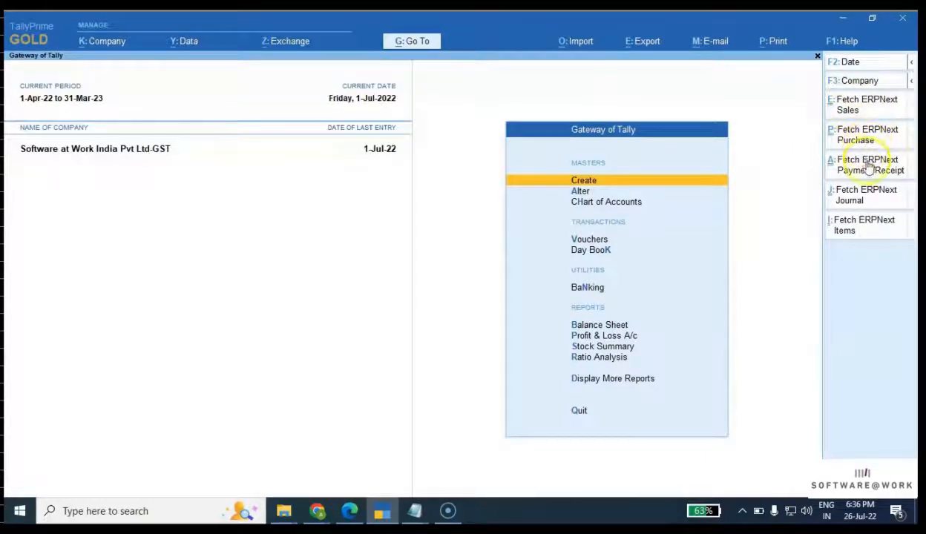
pyautogui.moveTo(849, 185)
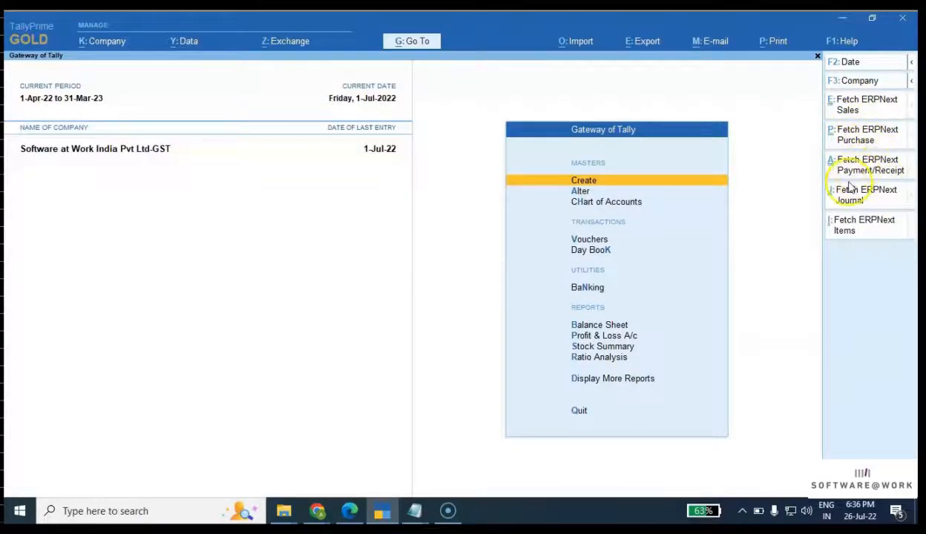
pyautogui.moveTo(911, 187)
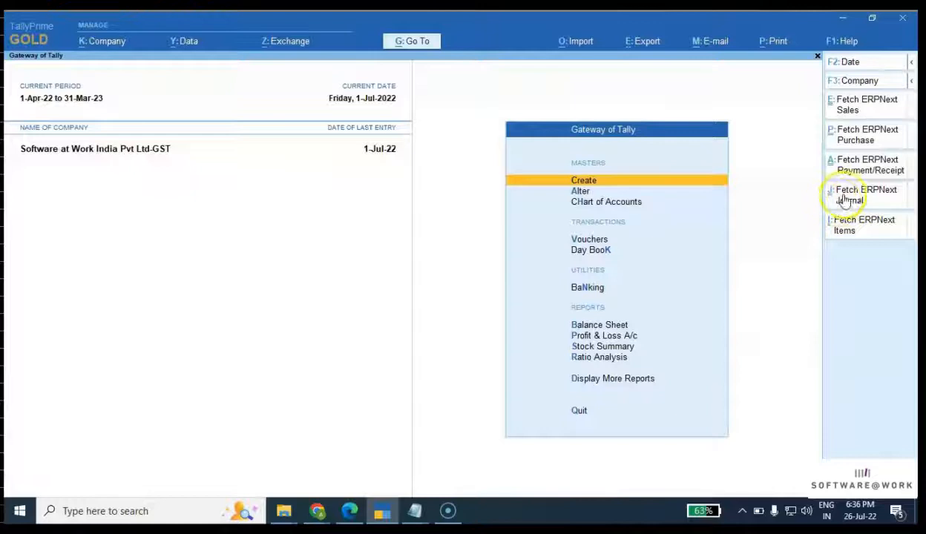
pyautogui.moveTo(873, 206)
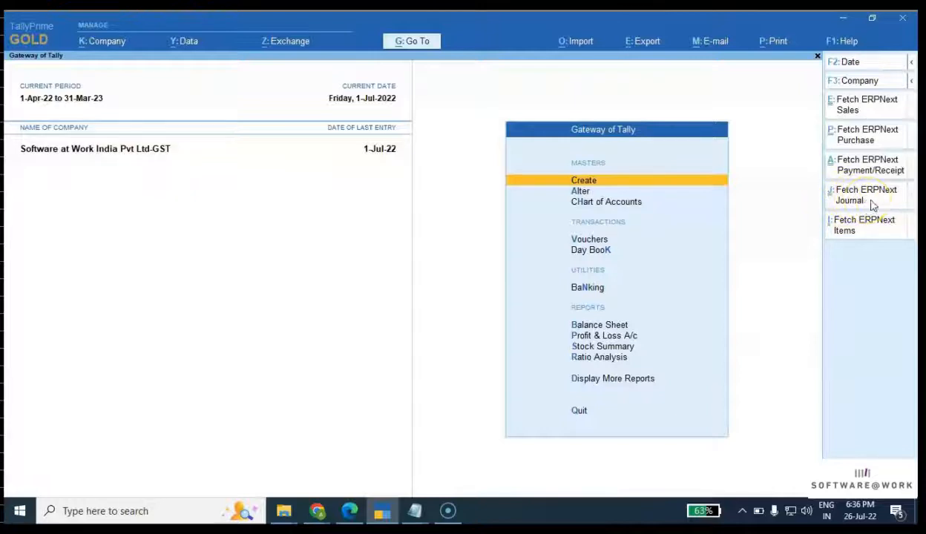
pyautogui.moveTo(844, 236)
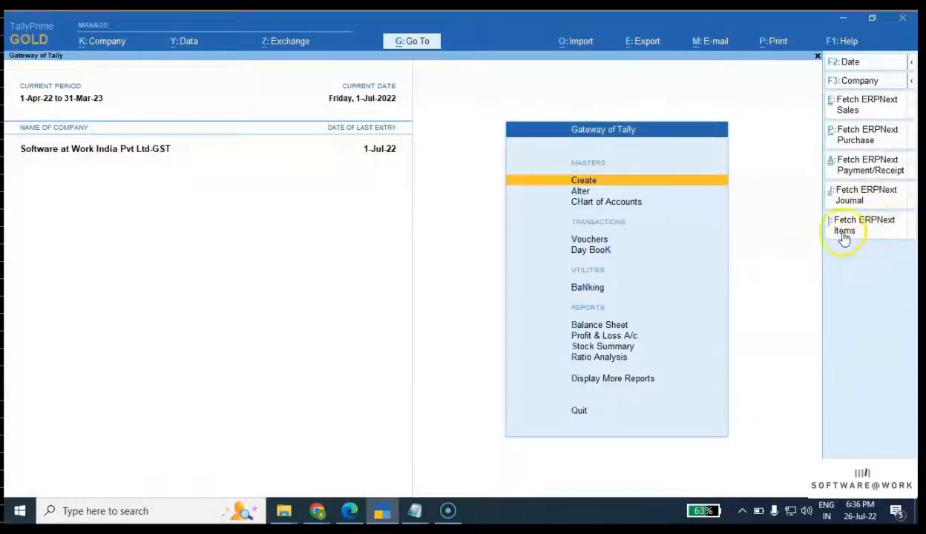
pyautogui.moveTo(739, 289)
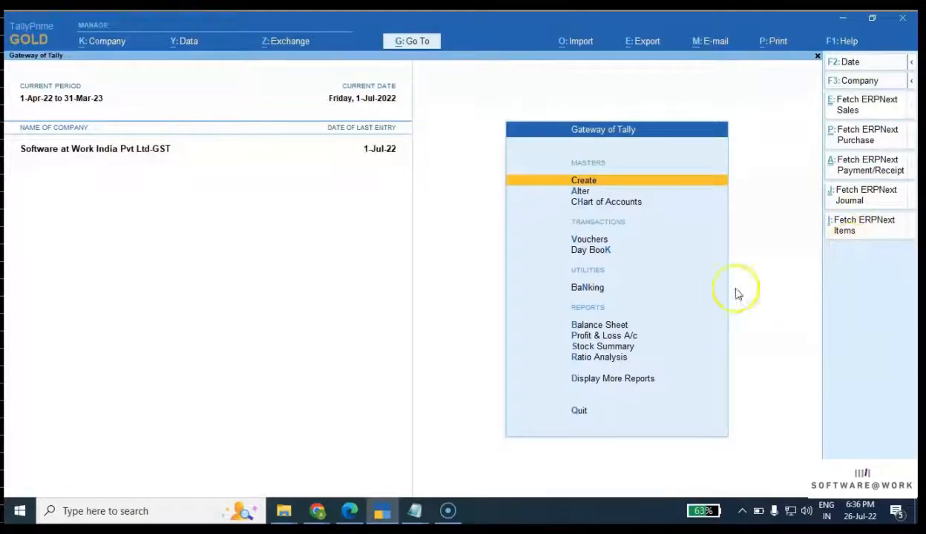
pyautogui.moveTo(364, 355)
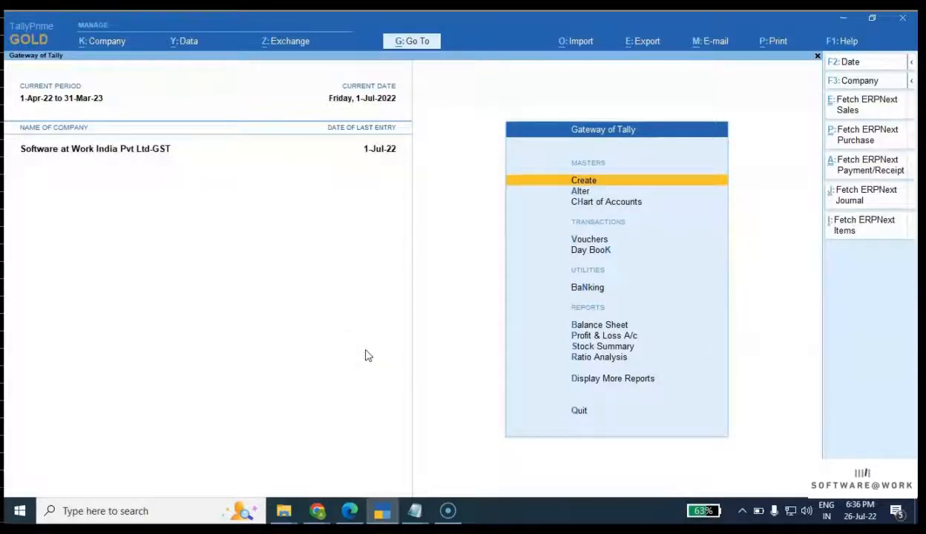
pyautogui.moveTo(848, 103)
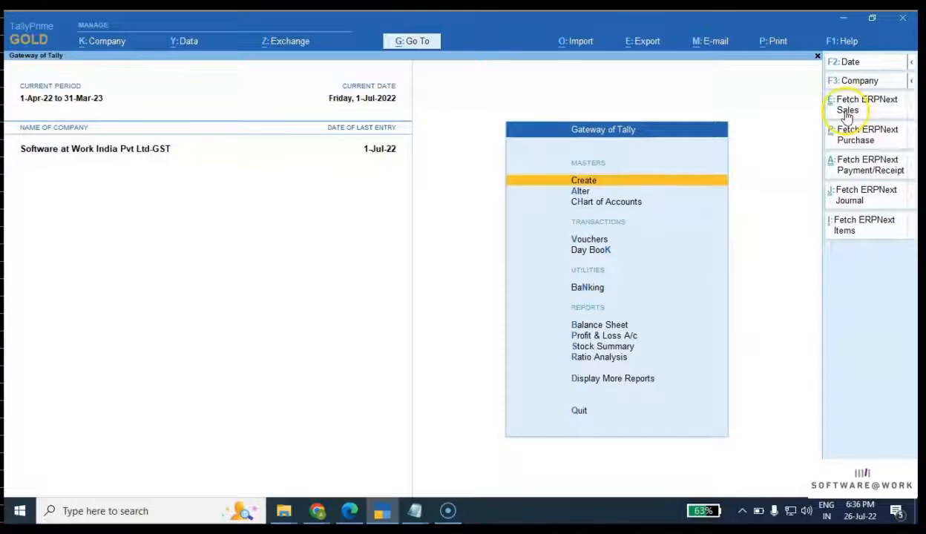
pyautogui.moveTo(863, 116)
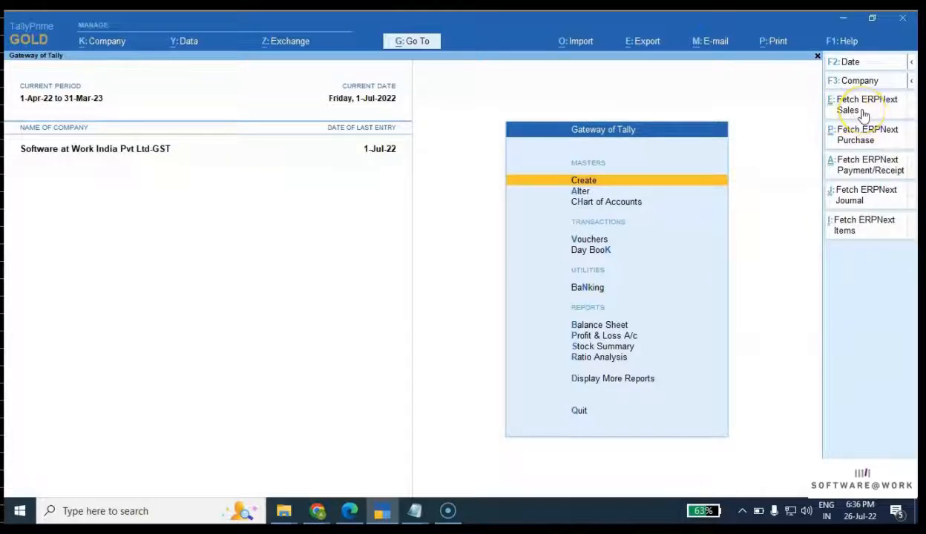
pyautogui.moveTo(318, 510)
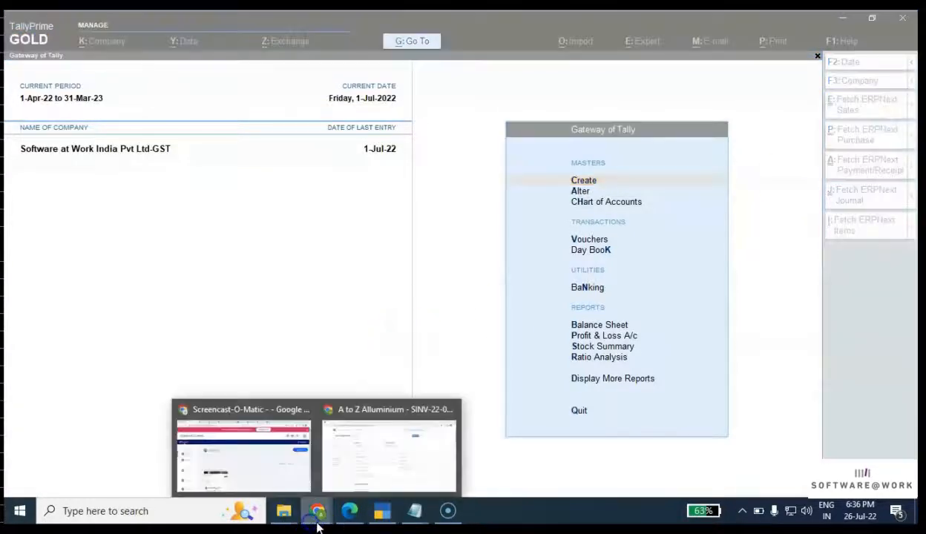
# Reopen the A to Z Alluminium sales invoice SINV-22-00032 from the sales invoice list.
pyautogui.click(389, 454)
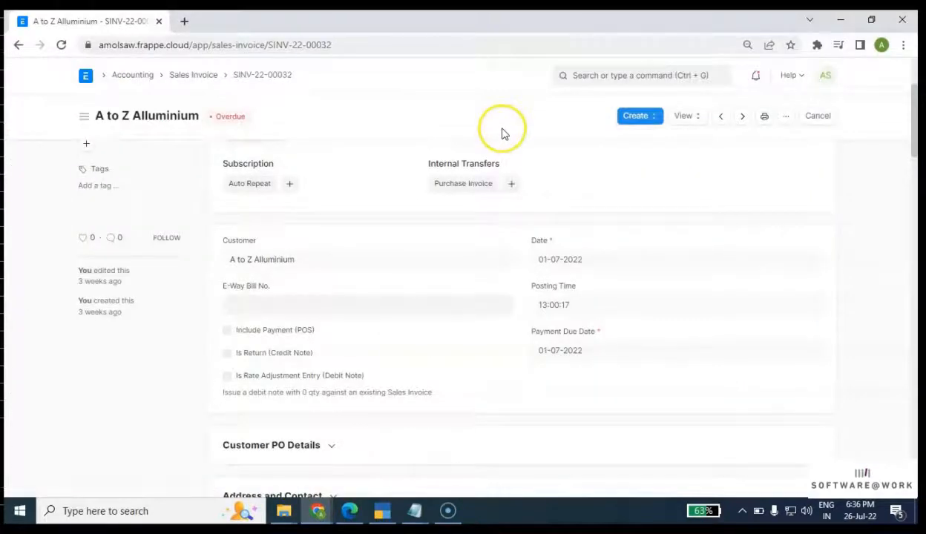
pyautogui.moveTo(451, 83)
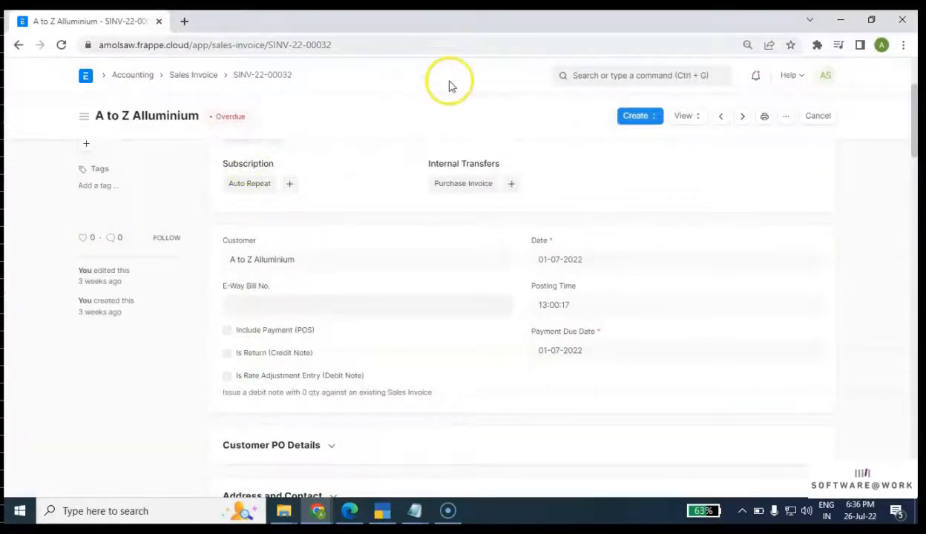
pyautogui.click(193, 74)
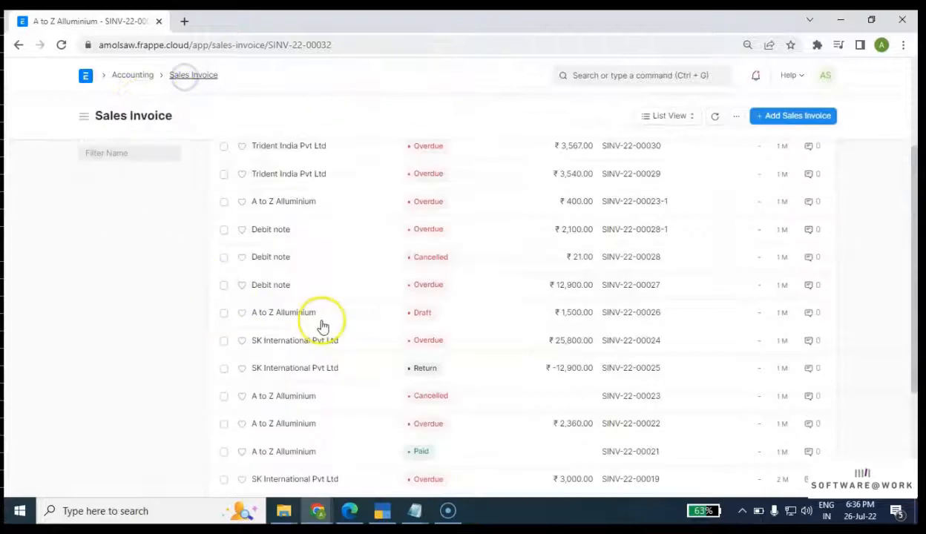
pyautogui.click(192, 74)
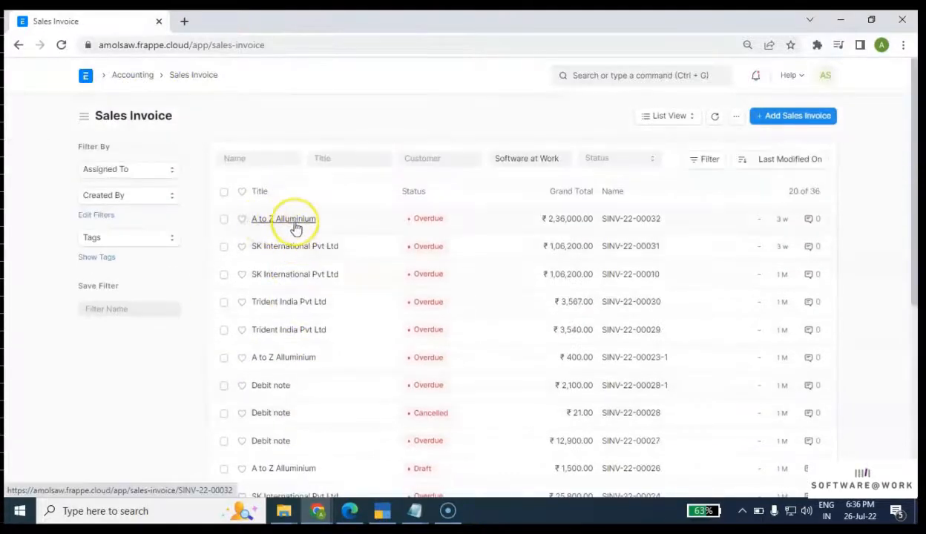
pyautogui.moveTo(561, 222)
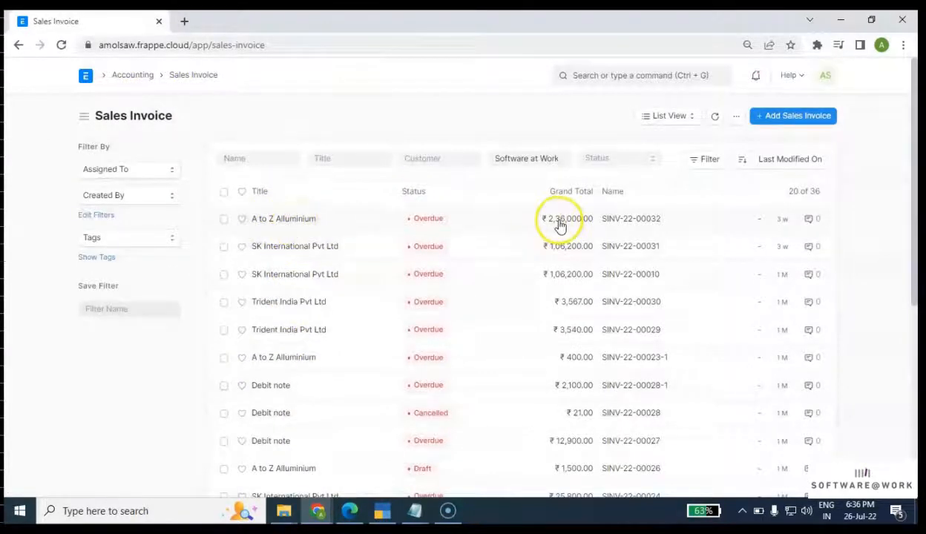
pyautogui.moveTo(572, 218)
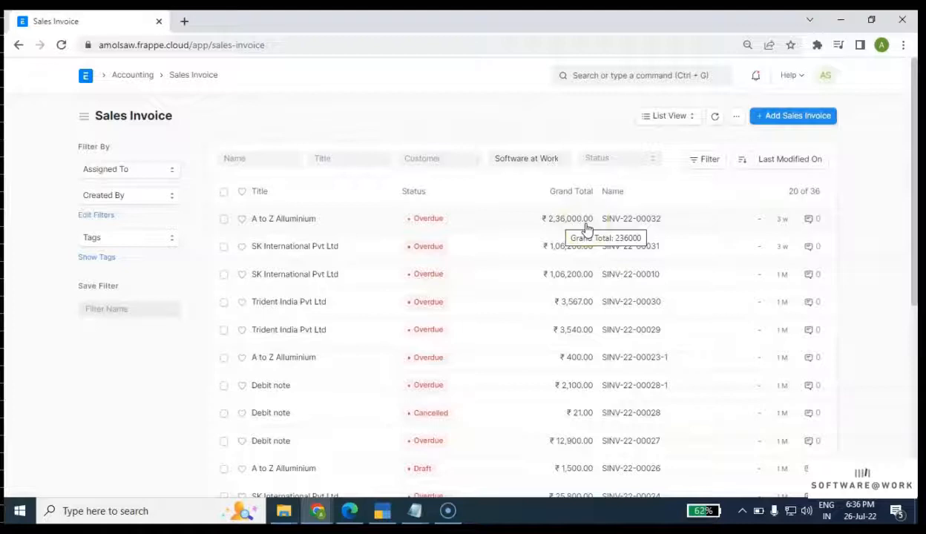
pyautogui.moveTo(656, 223)
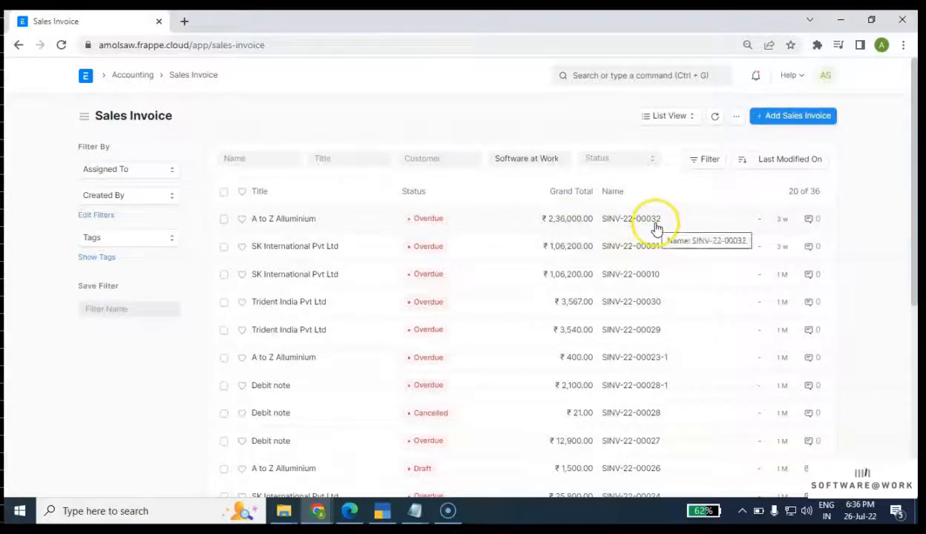
pyautogui.moveTo(283, 218)
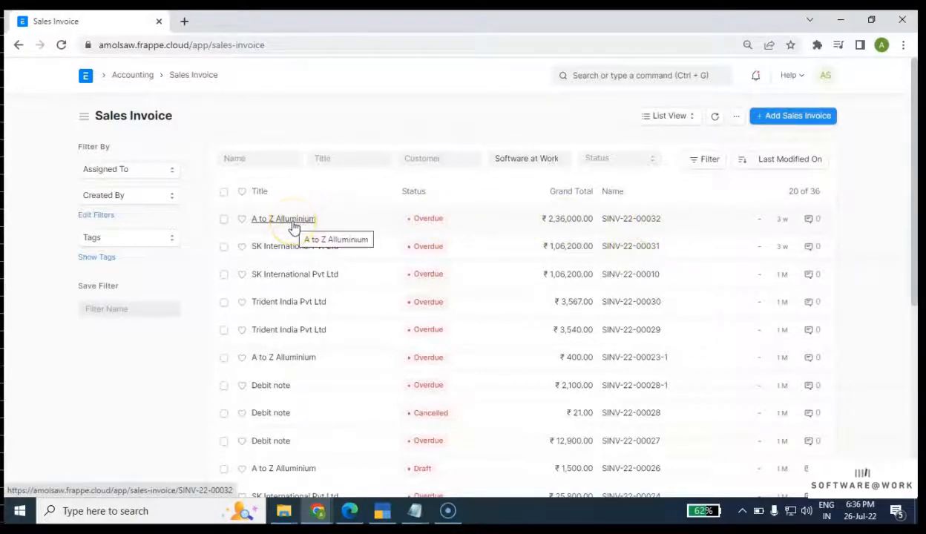
pyautogui.click(283, 218)
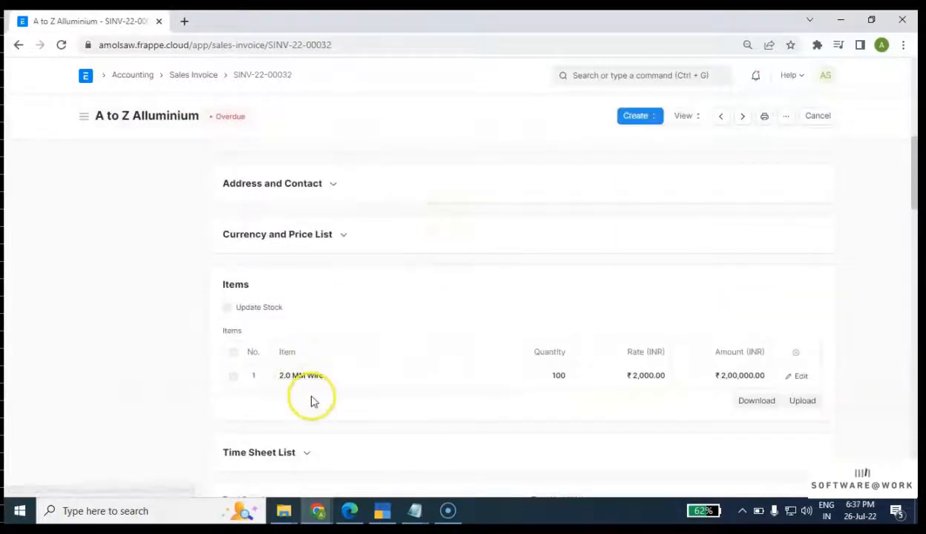
pyautogui.moveTo(764, 392)
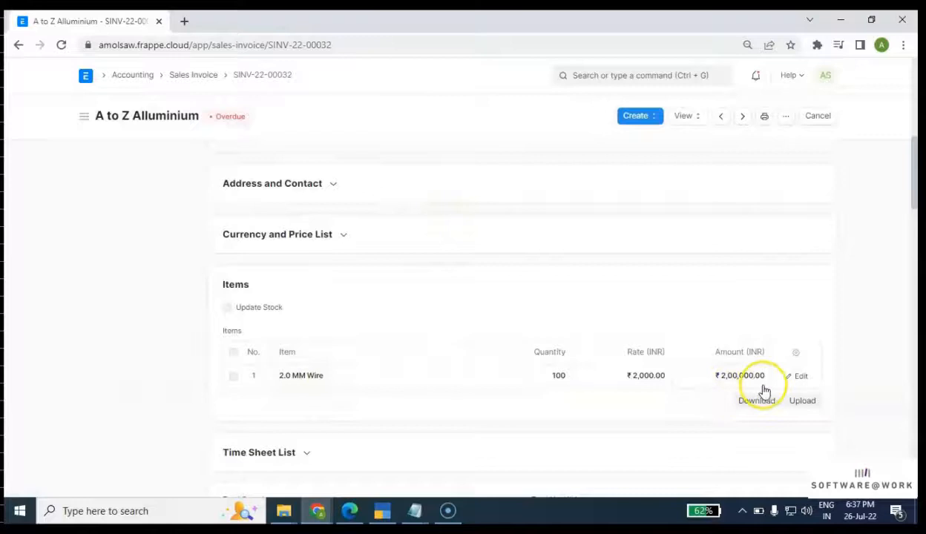
# Review the 2.0 MM Wire item, ₹36,000 IGST and ₹2,36,000 total, then switch to TallyPrime.
pyautogui.scroll(-3)
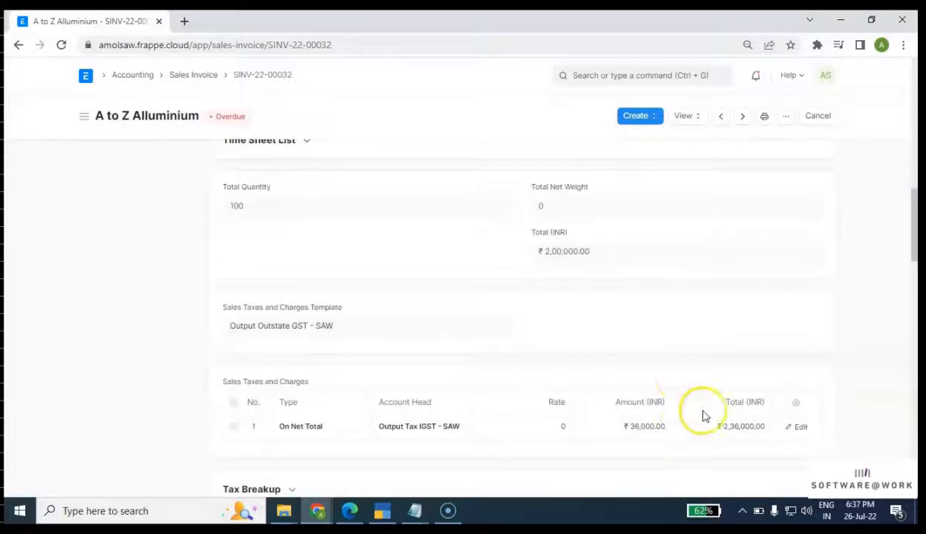
pyautogui.moveTo(660, 413)
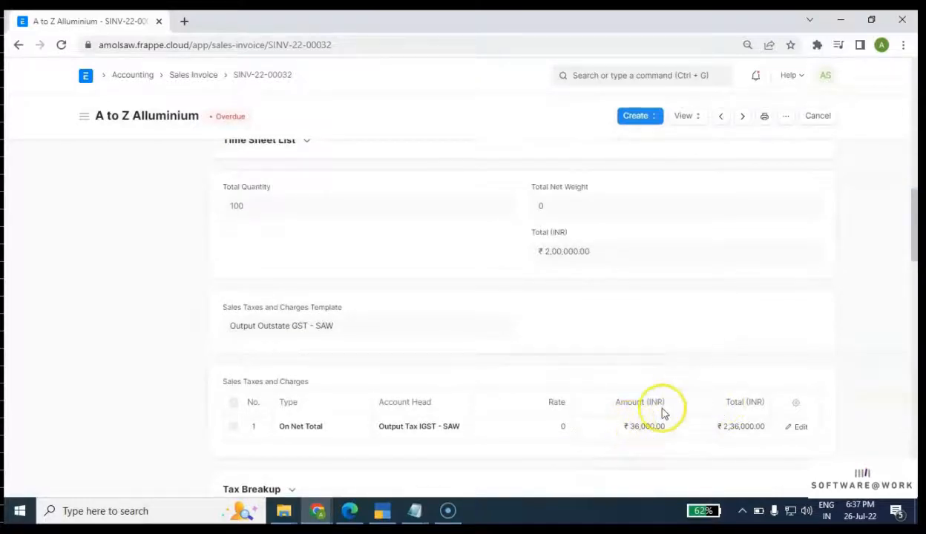
pyautogui.scroll(-3)
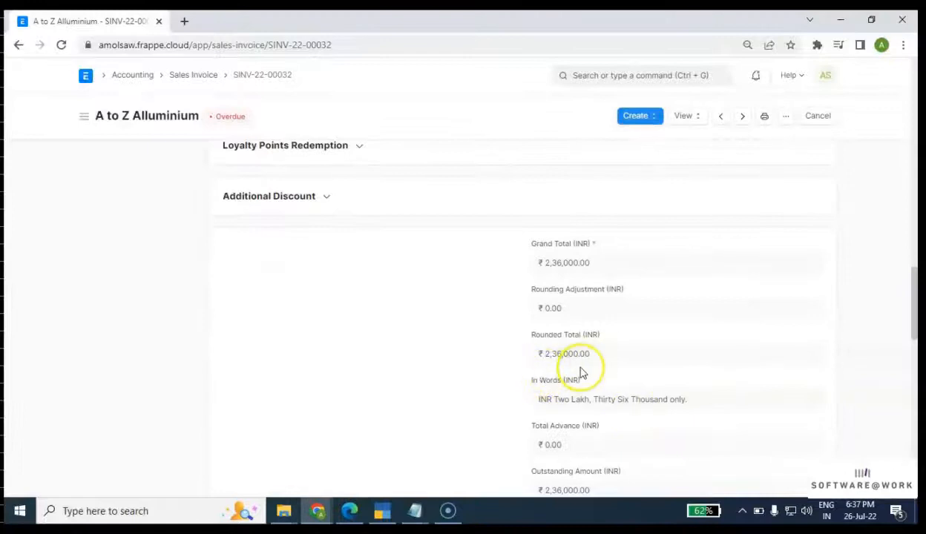
pyautogui.scroll(3)
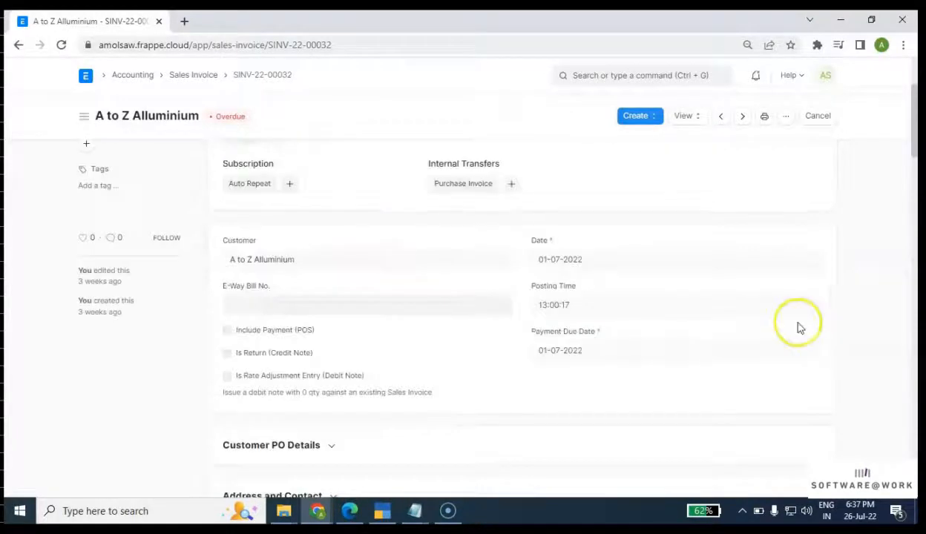
pyautogui.moveTo(576, 278)
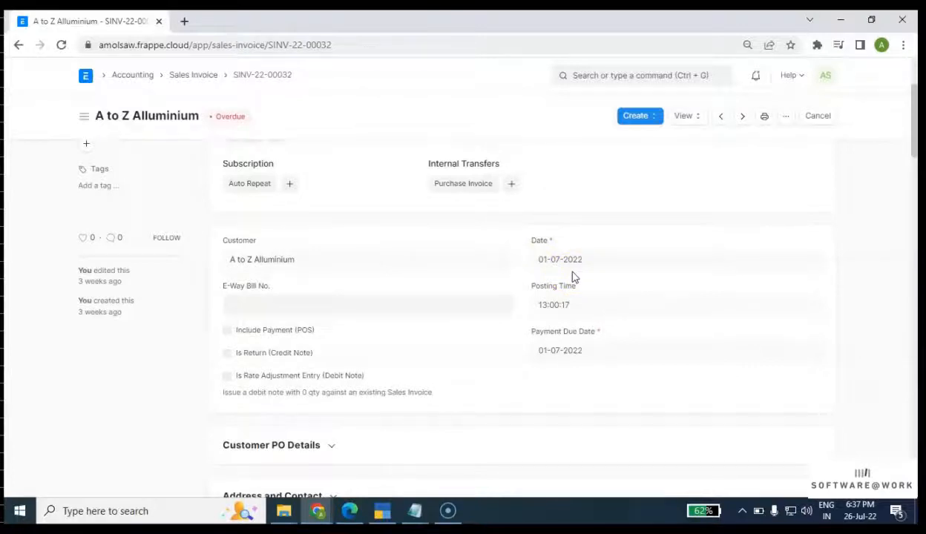
pyautogui.moveTo(552, 273)
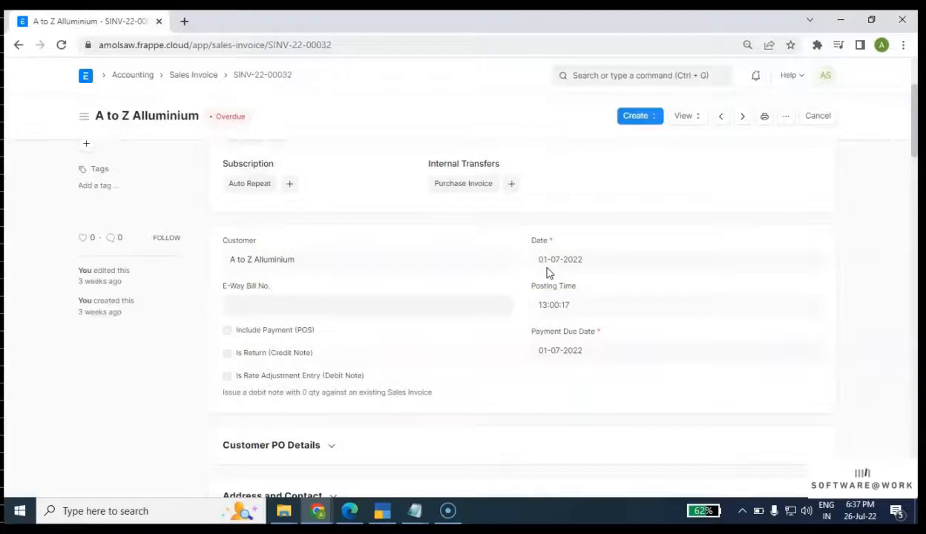
pyautogui.moveTo(546, 270)
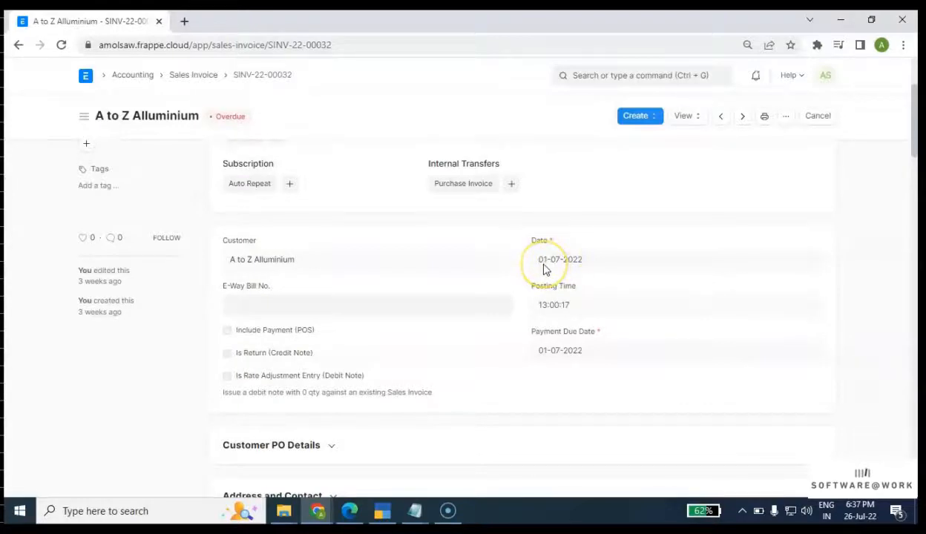
pyautogui.click(381, 511)
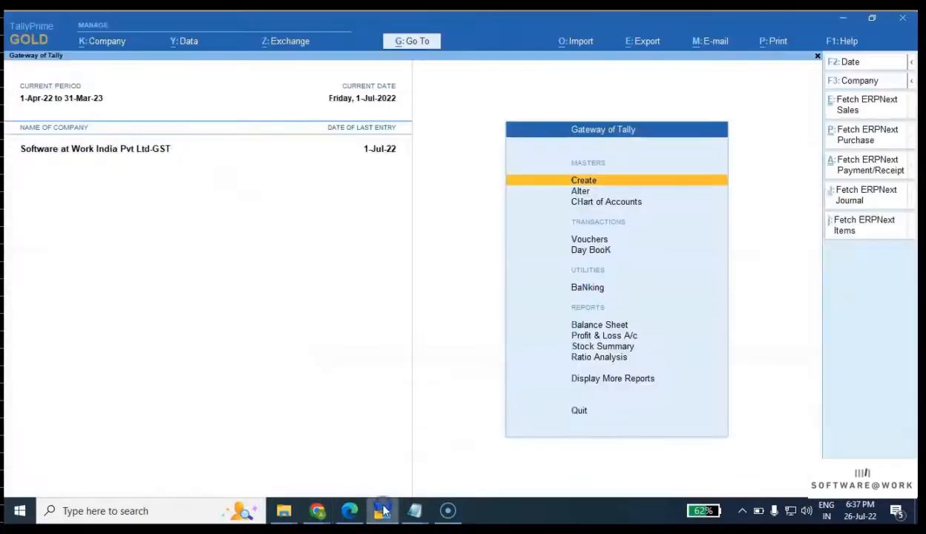
pyautogui.moveTo(904, 118)
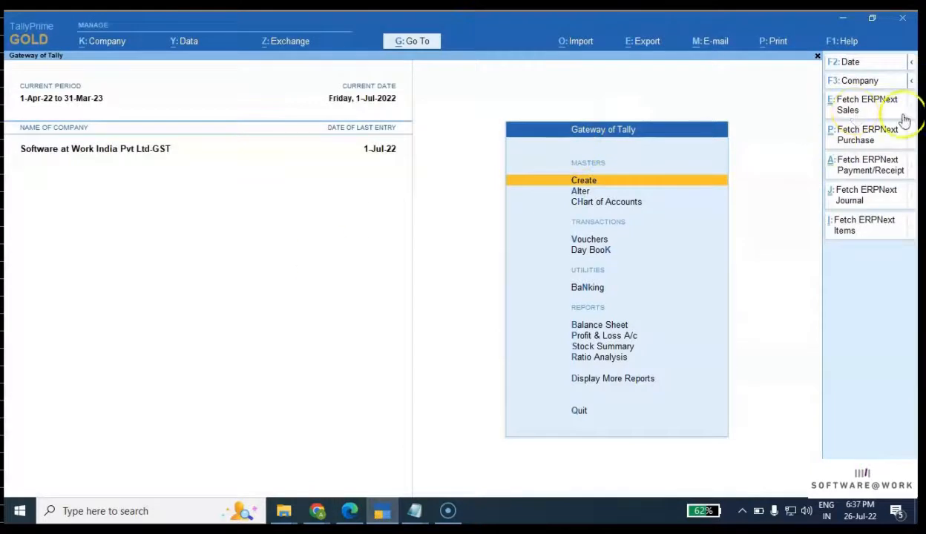
pyautogui.moveTo(866, 104)
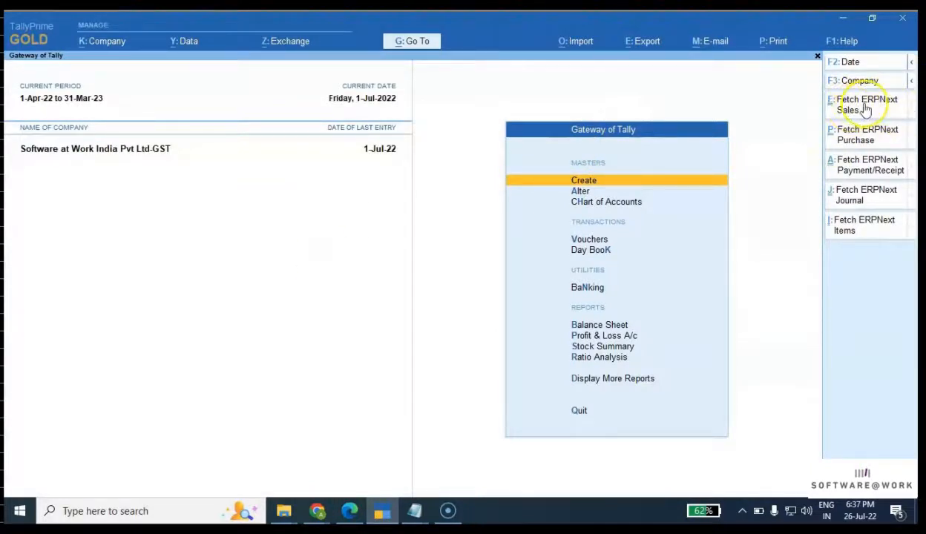
# Fetch ERPNext sales for 1-7-2022 as Test Import vouchers and review the tdlfunc.log result.
pyautogui.click(867, 104)
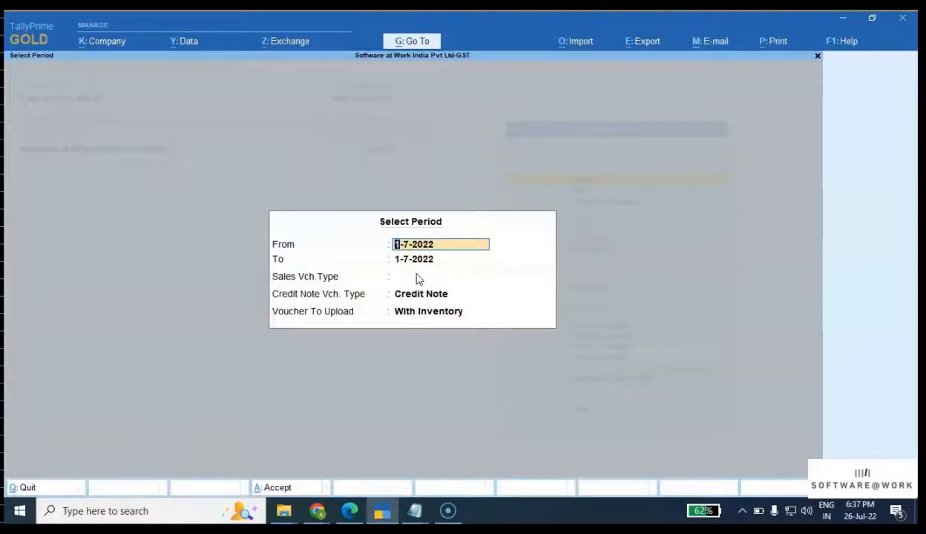
pyautogui.click(453, 276)
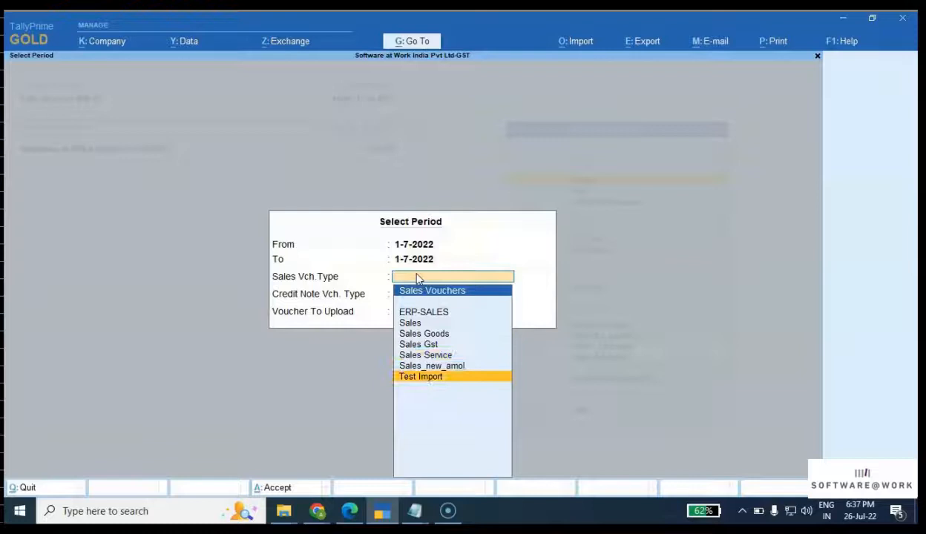
pyautogui.click(420, 377)
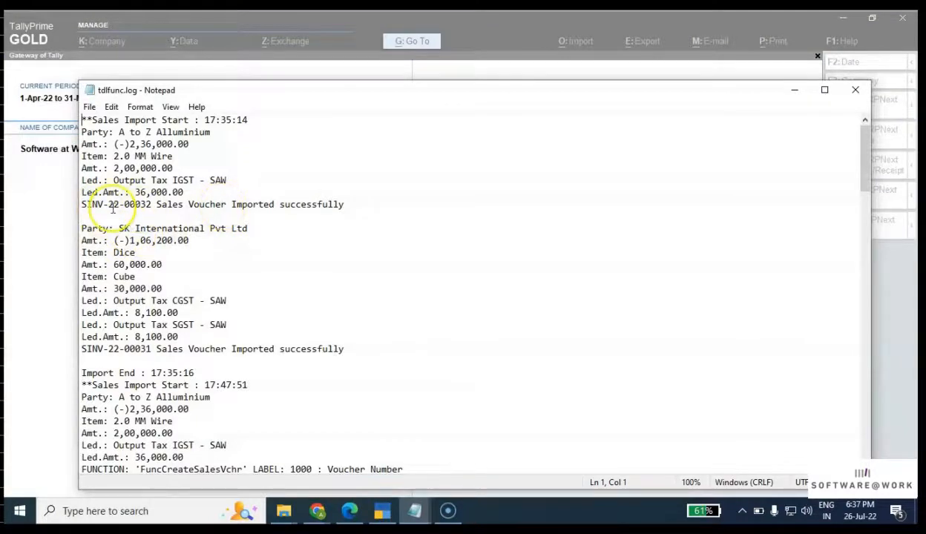
pyautogui.click(270, 214)
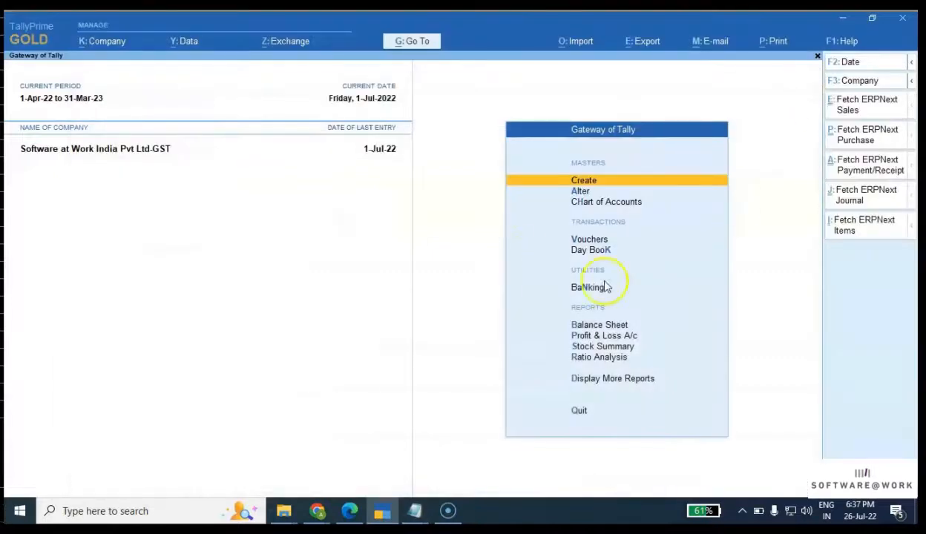
# View the Test Import voucher SINV-22-00032 in Day Book, checking its 2.0 MM Wire and Output Tax IGST lines.
pyautogui.click(591, 250)
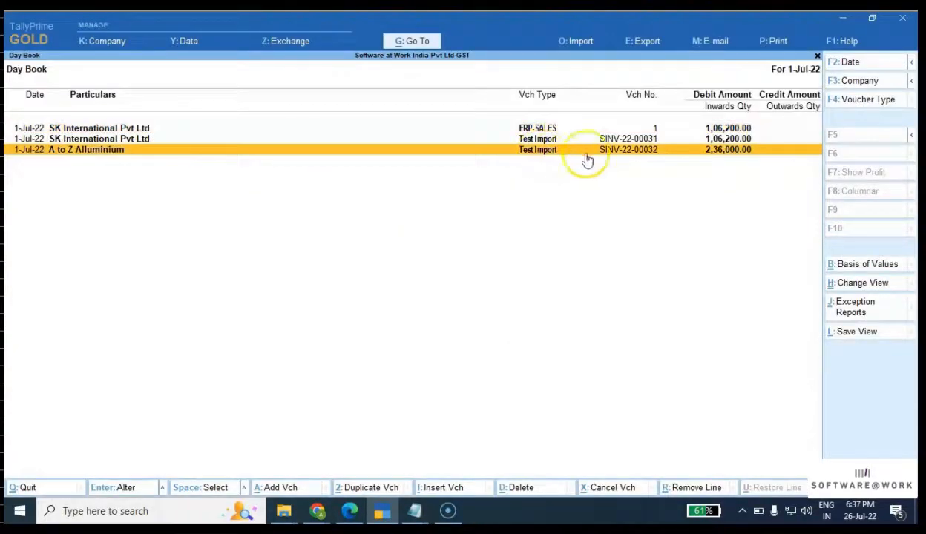
pyautogui.moveTo(634, 157)
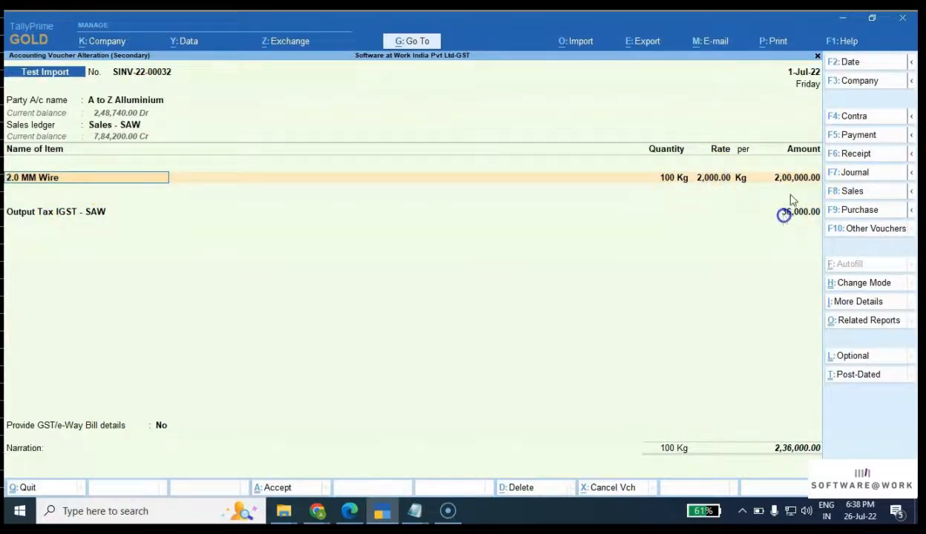
pyautogui.click(784, 211)
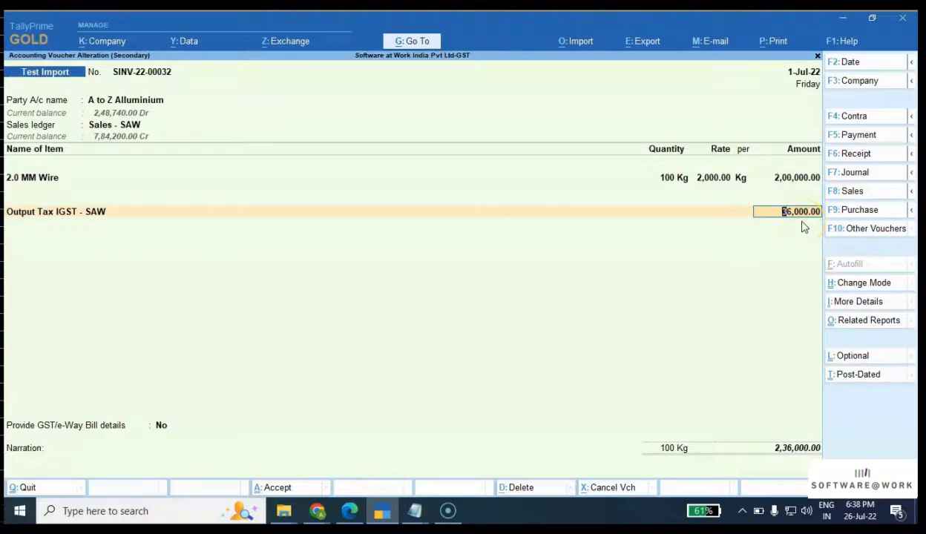
pyautogui.moveTo(807, 455)
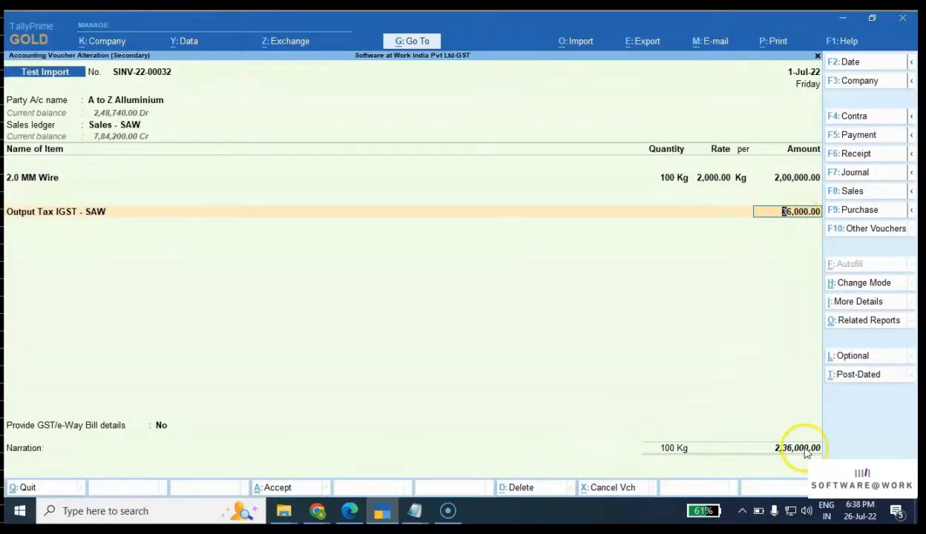